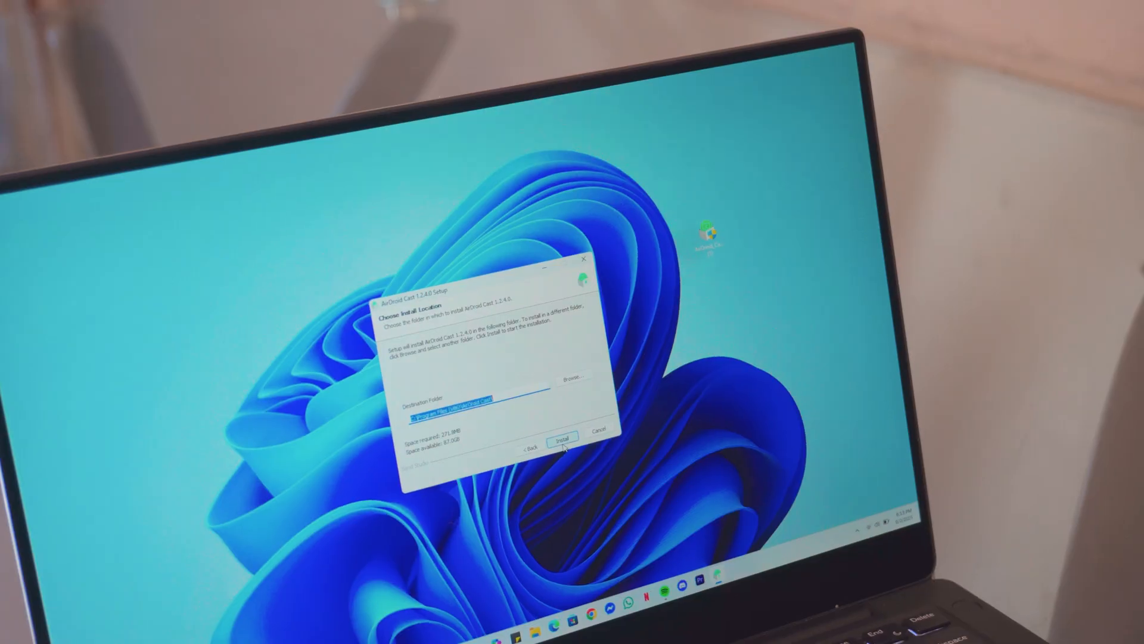
Install AirDroid Cast into the suggested destination folder.
click(561, 439)
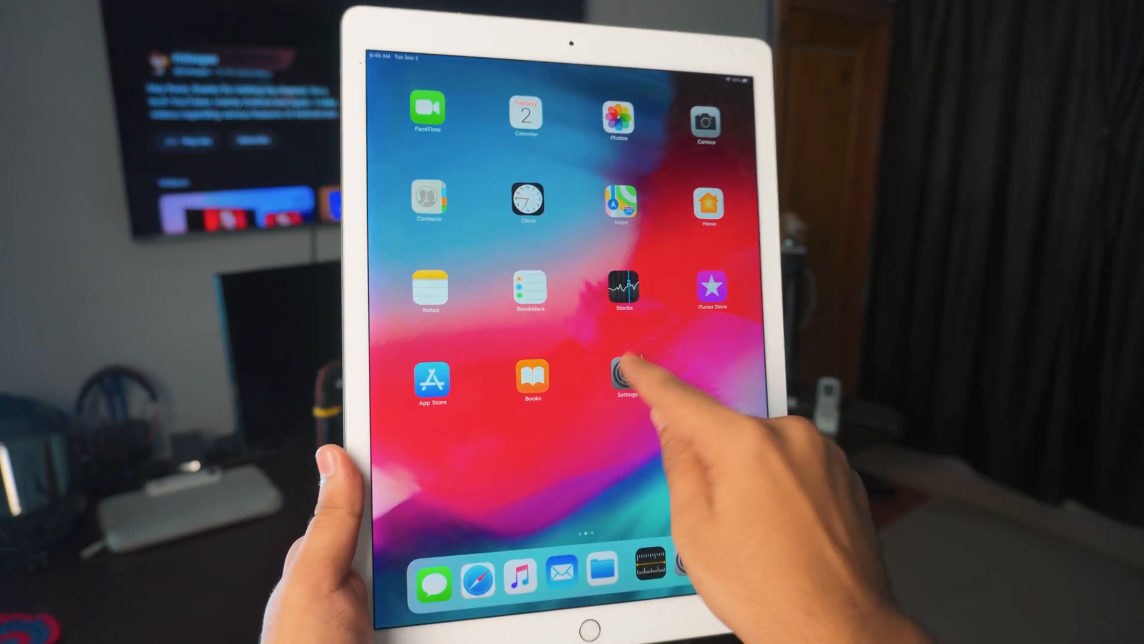
Go from the home screen into Settings and its General page.
click(625, 376)
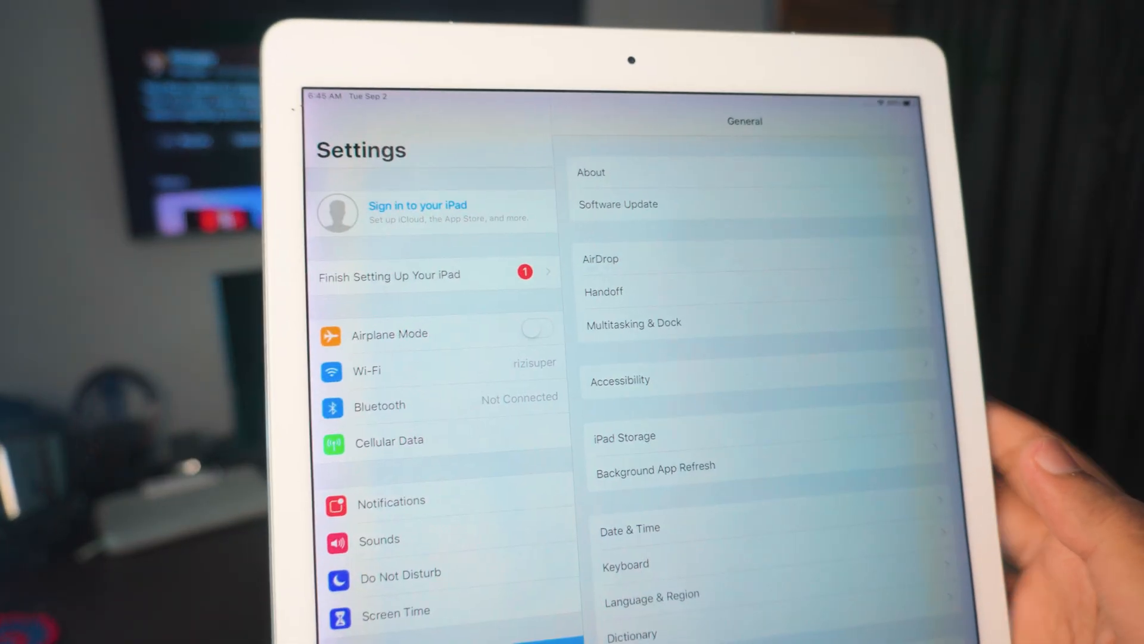
click(365, 370)
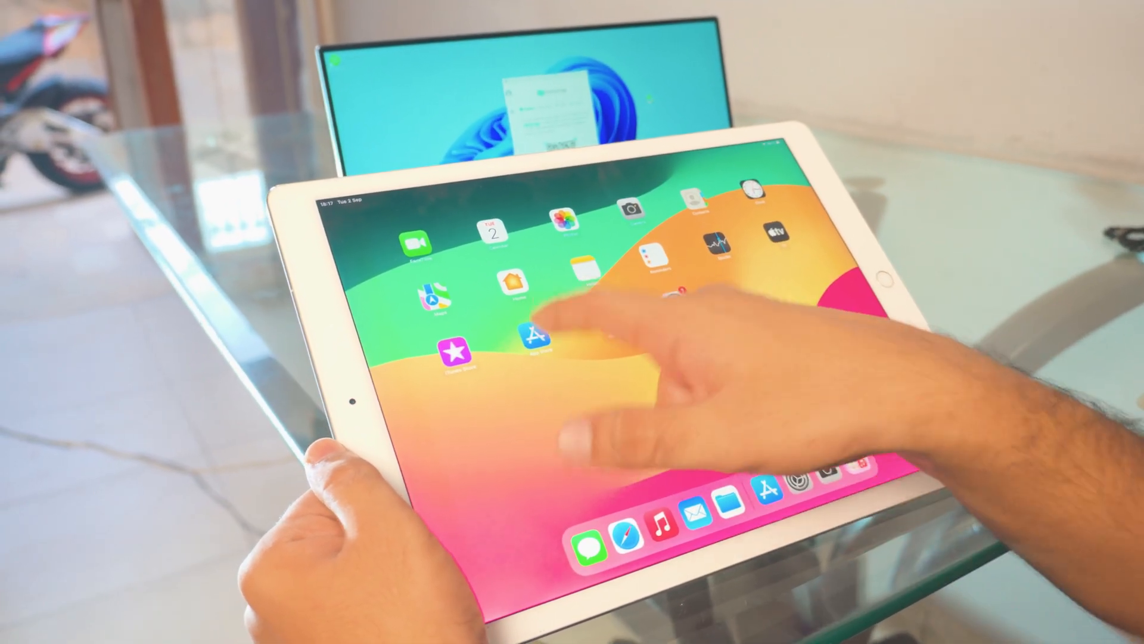
Launch the App Store from the iPad home screen to get AirDroid Cast.
click(535, 337)
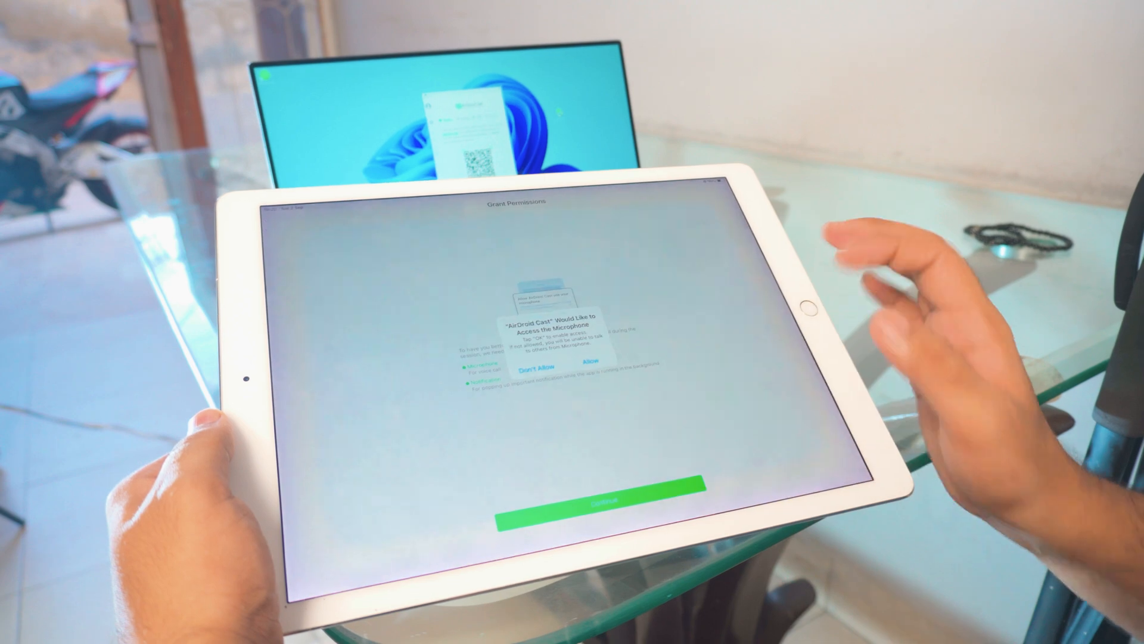
Allow AirDroid Cast to use the iPad's microphone and camera.
click(589, 363)
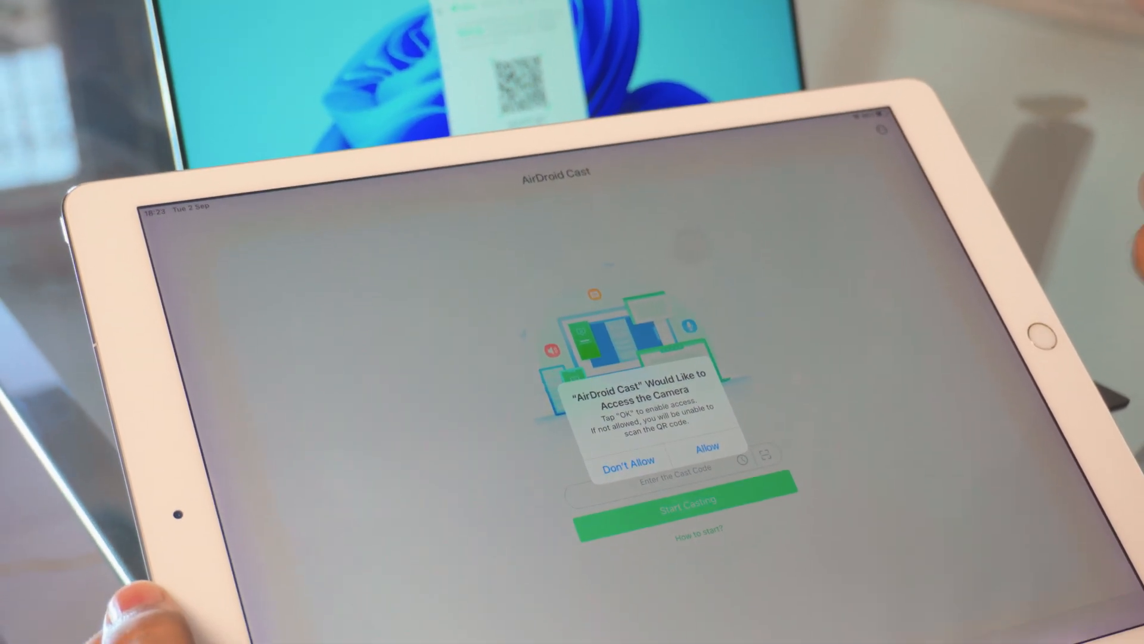
click(705, 447)
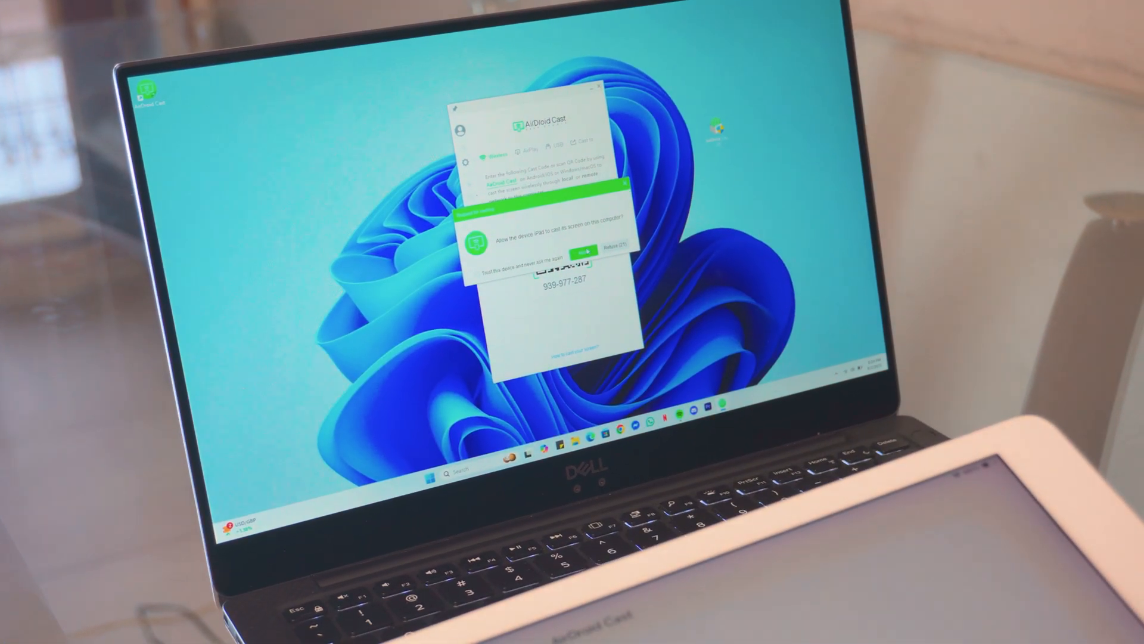
Confirm OK on the laptop's prompt so the iPad may cast to it.
click(573, 248)
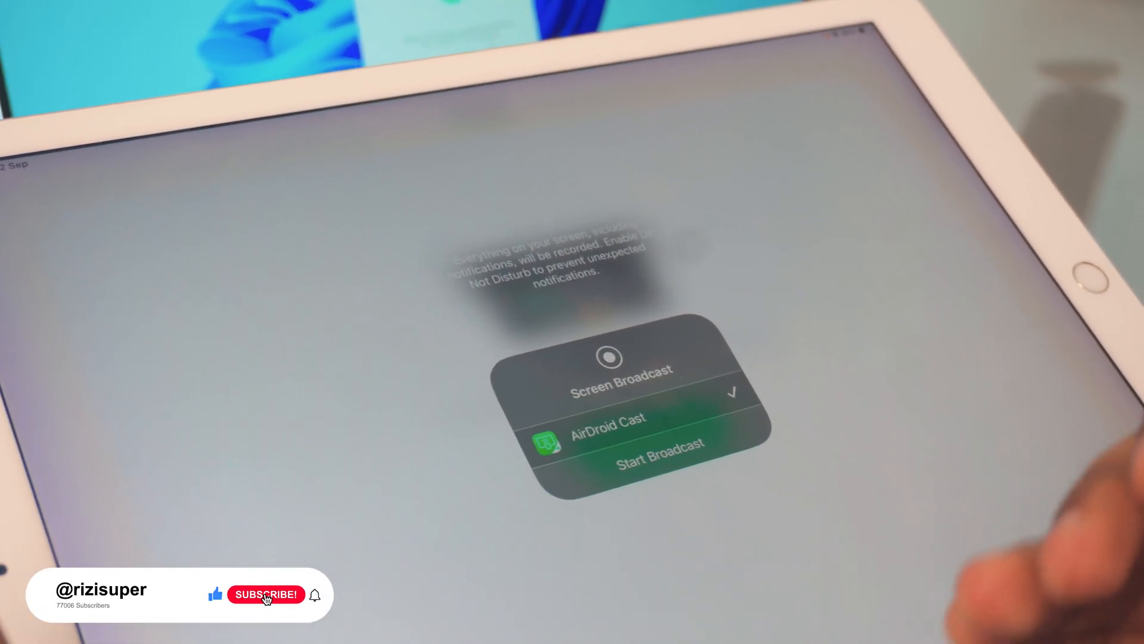
Start the Screen Broadcast with AirDroid Cast as the target.
click(659, 444)
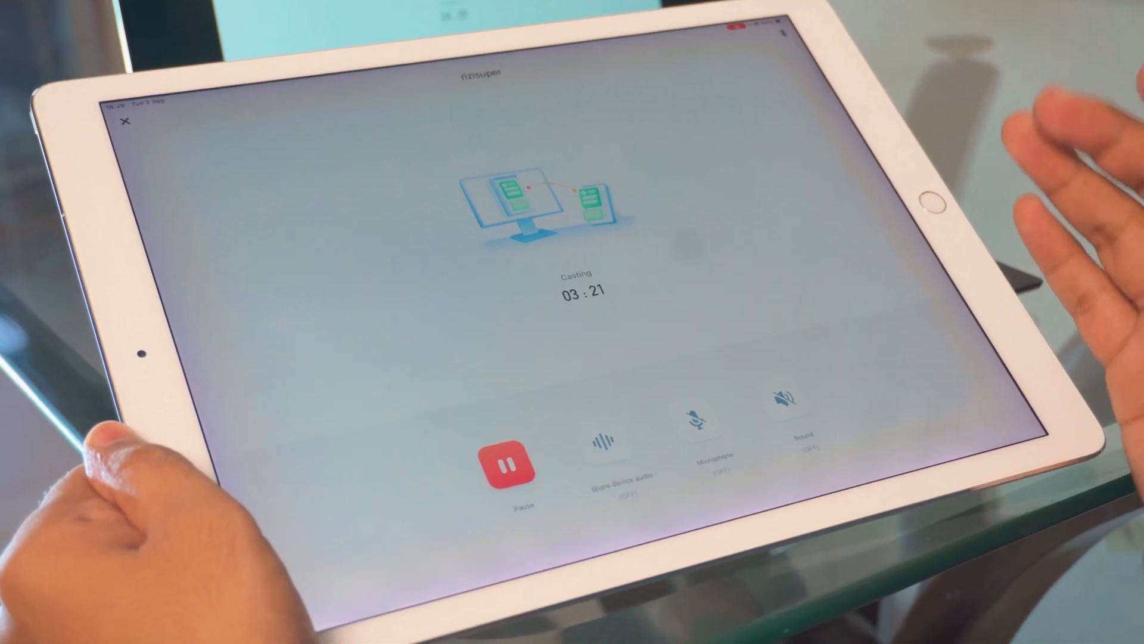
Pause the cast, then confirm OK to end the casting session.
click(509, 460)
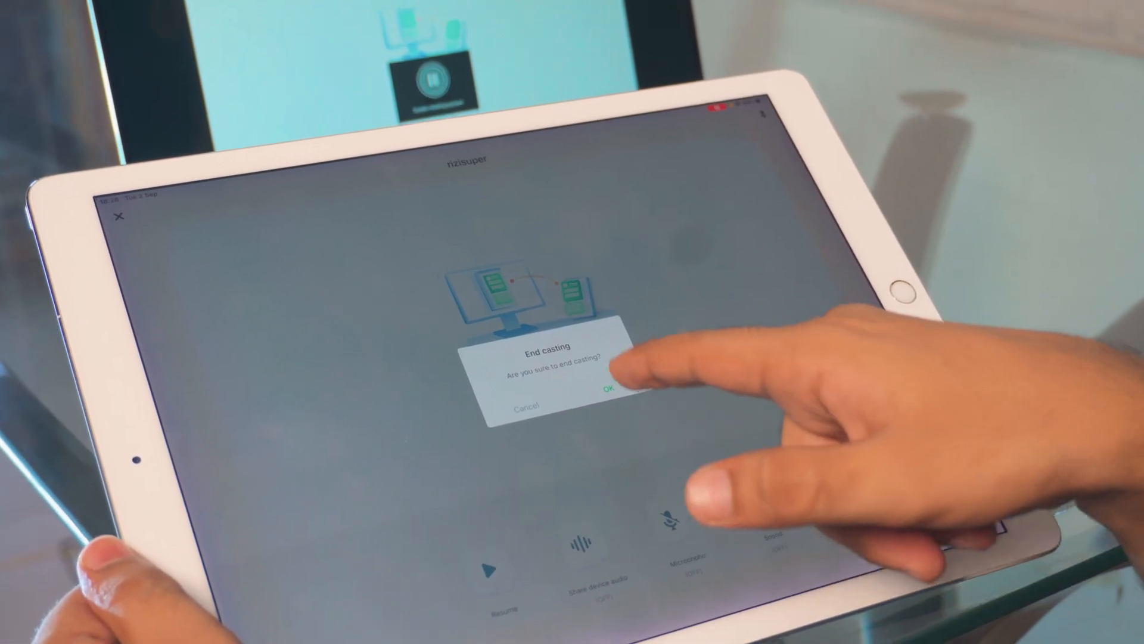
click(610, 387)
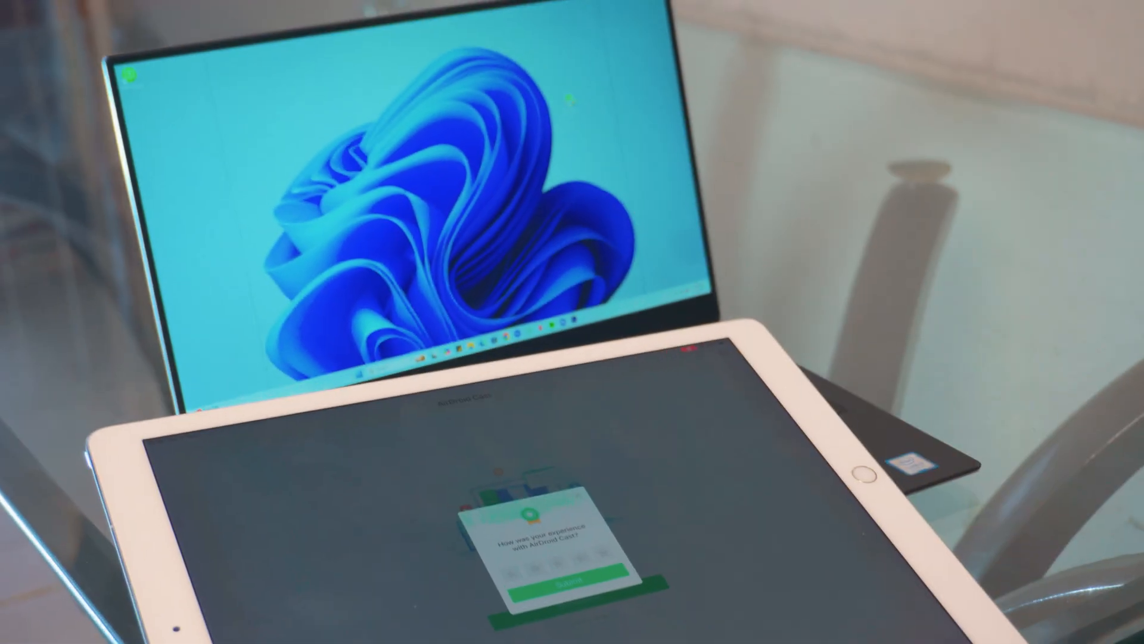